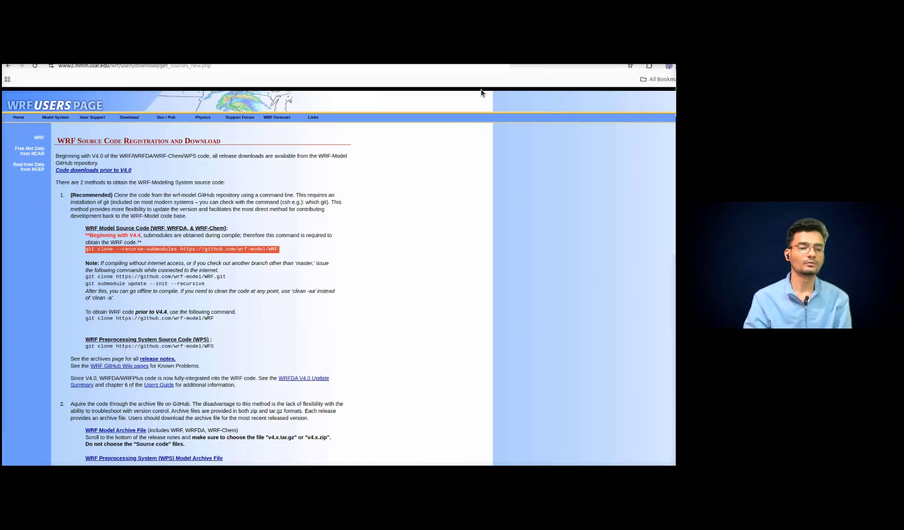
Review the WRF Source Code Registration and Download page's Download submenu entries.
click(55, 117)
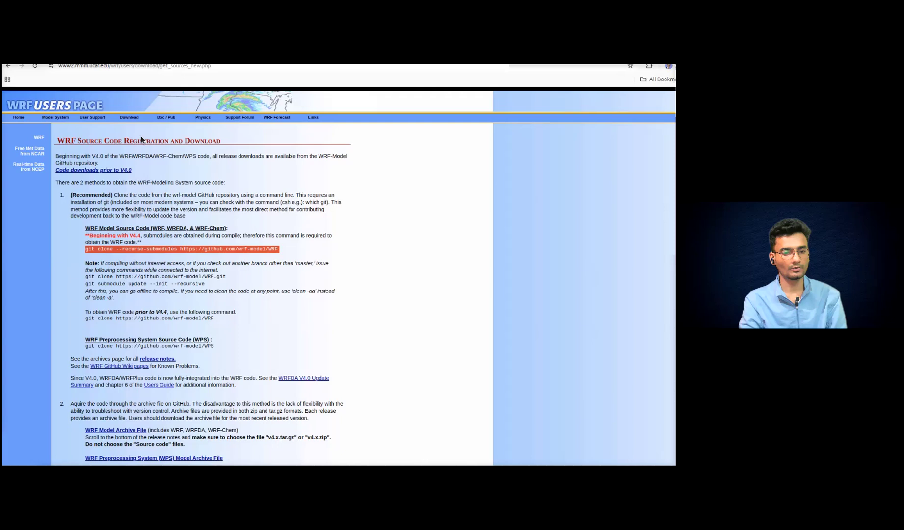
click(129, 118)
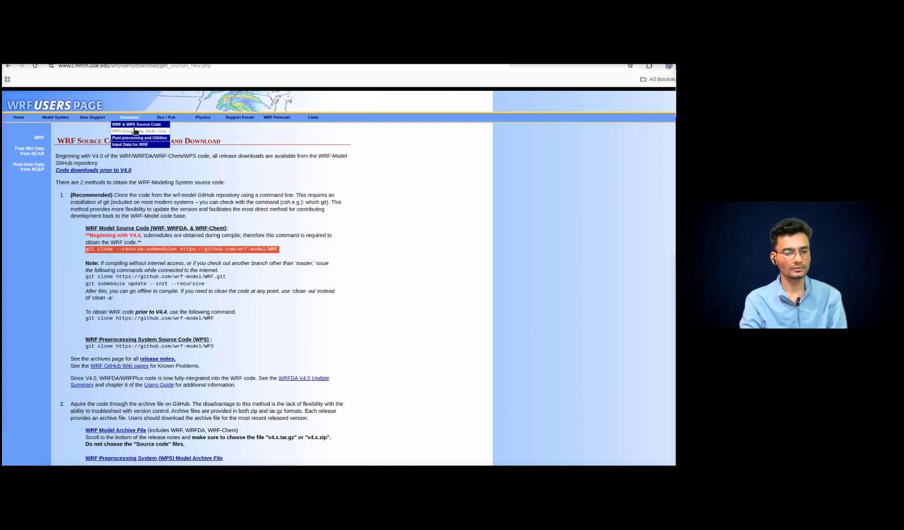
mouse_move(136, 131)
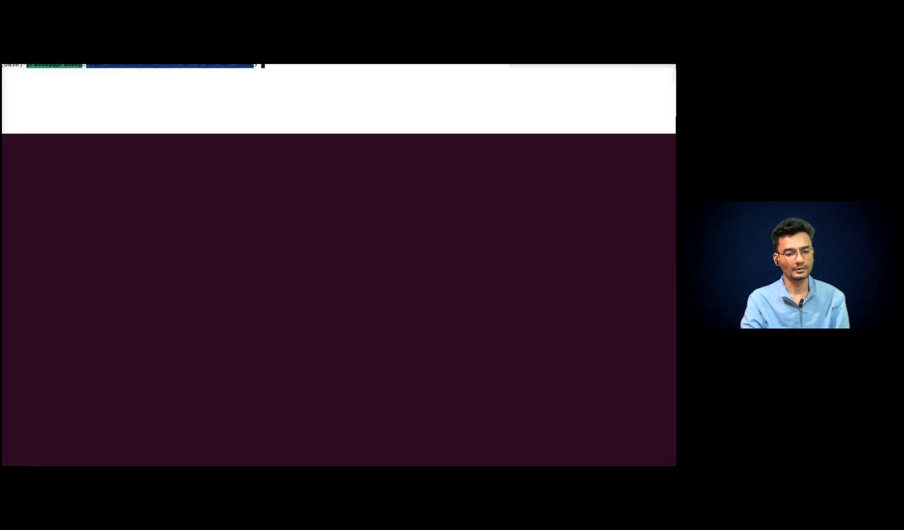
Attempt a WRF git clone and list WRF_IDEAL, confirming the WRF folder already exists.
text(clear)
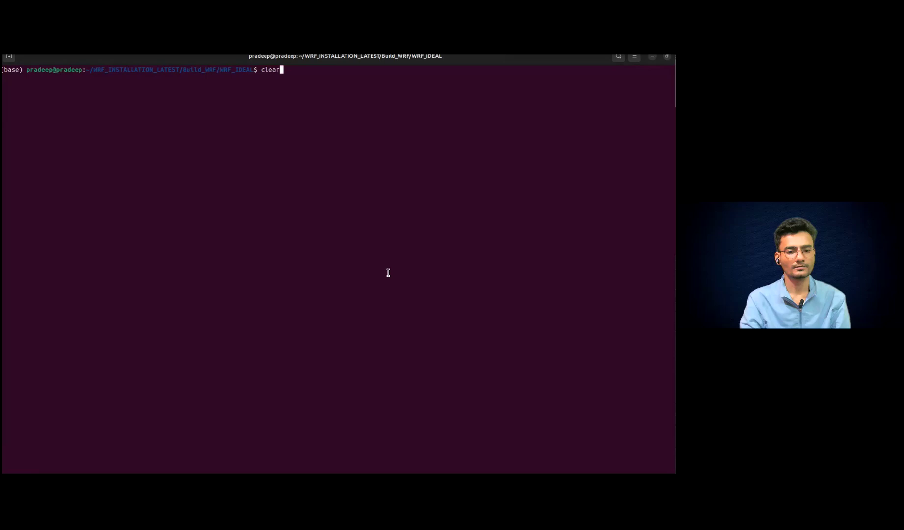
text(cd ..)
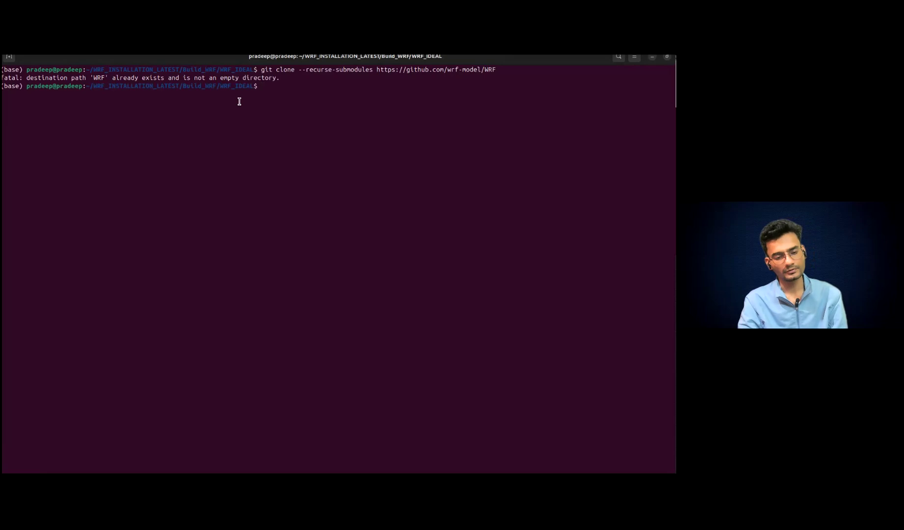
text(cl)
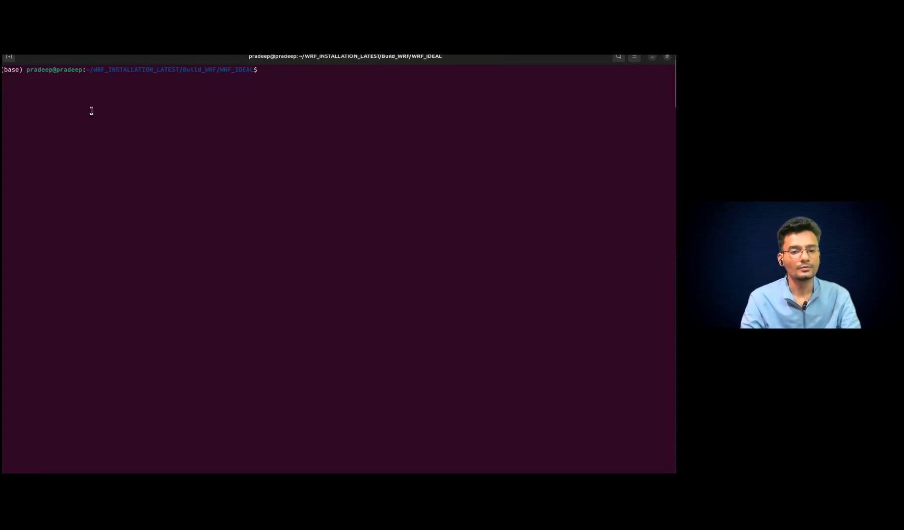
text(ls)
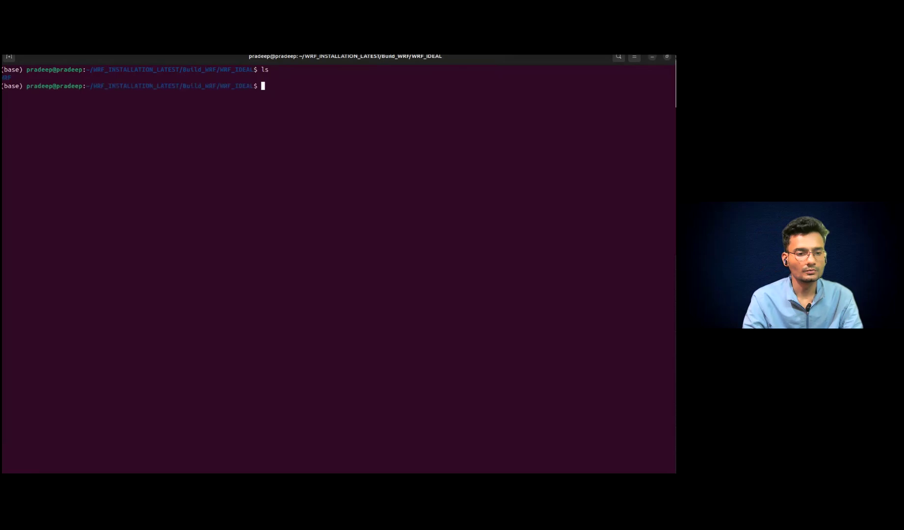
text(cd)
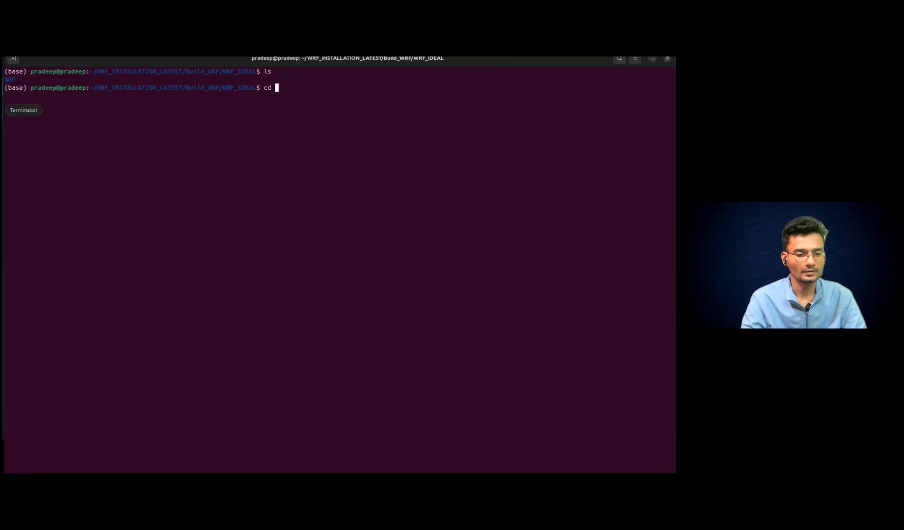
Run ./configure in the WRF folder, choosing option 34 for GNU gfortran/gcc dmpar.
key(ctrl+c)
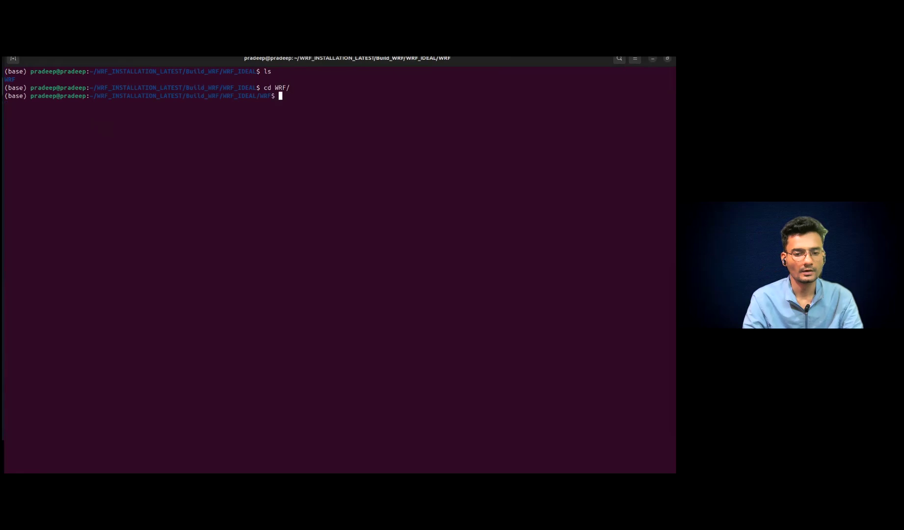
text(ls)
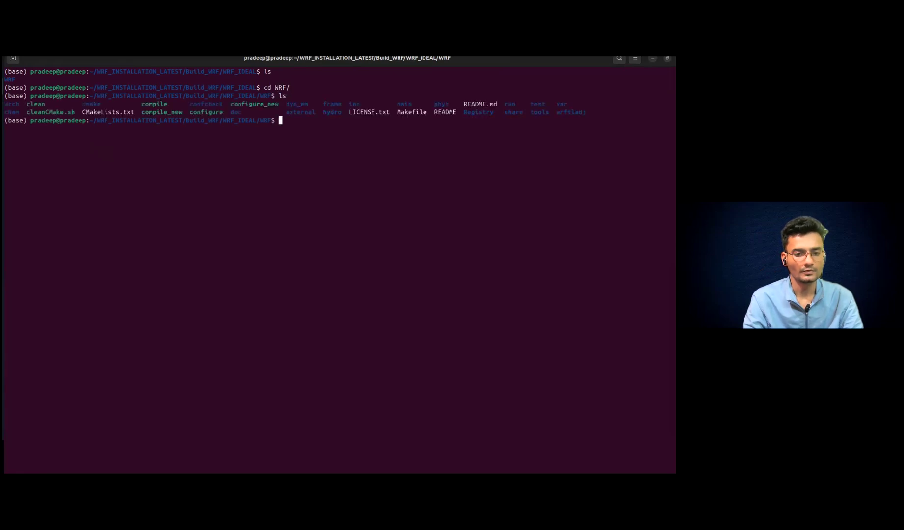
text(./co)
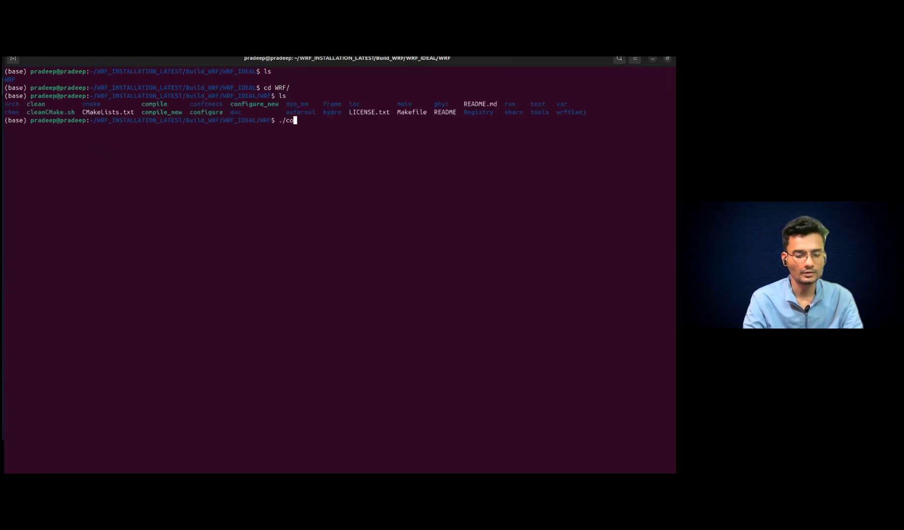
text(figure)
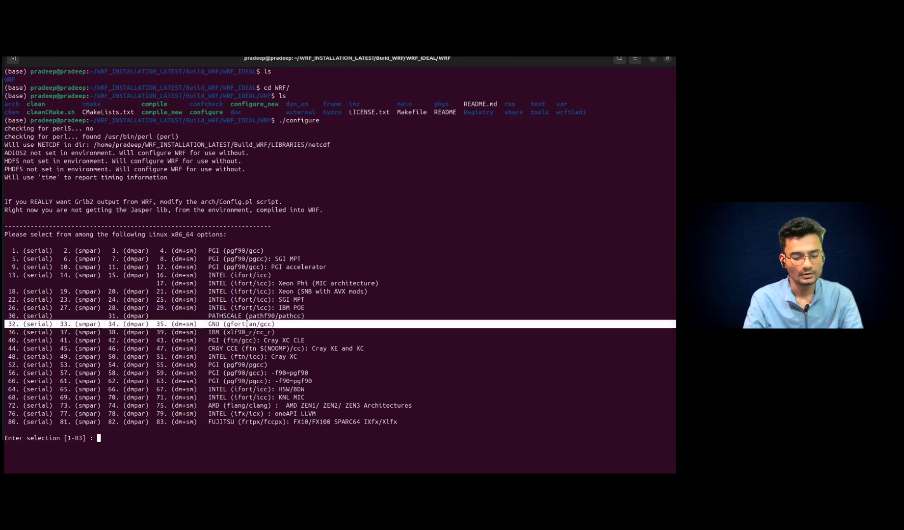
text(34)
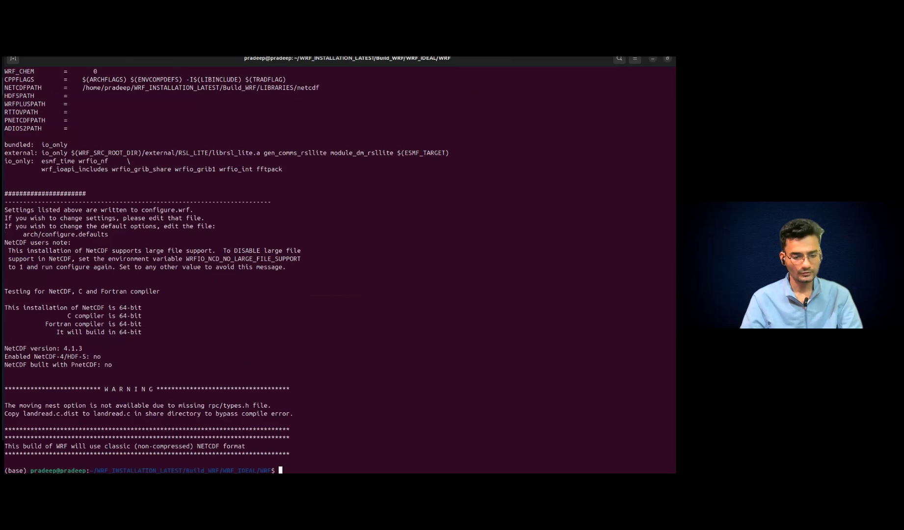
Compile em_tropical_cyclone and scroll to the ideal.exe and wrf.exe success message.
text(./)
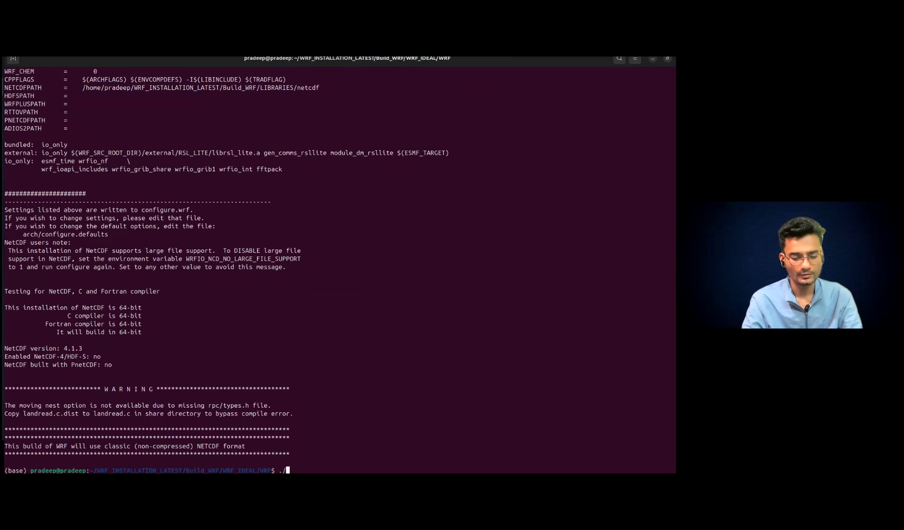
text(compile)
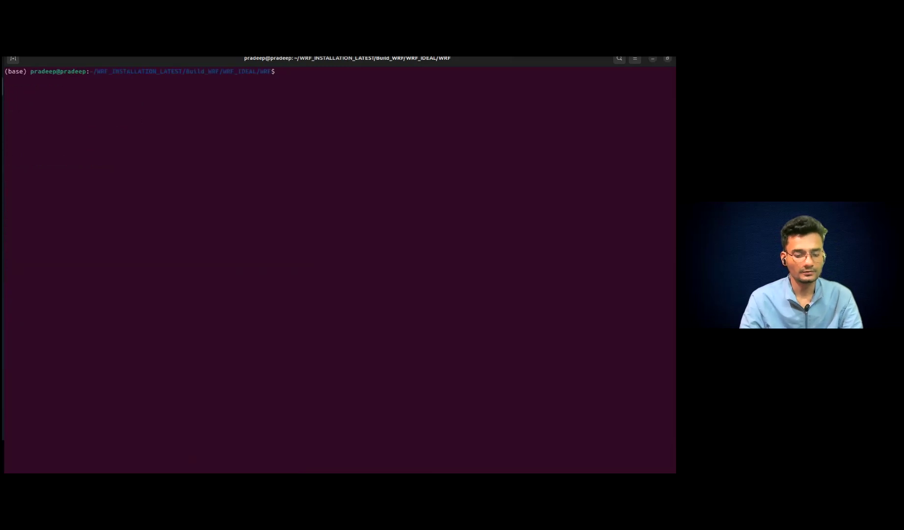
text(em_tropical_cyclone)
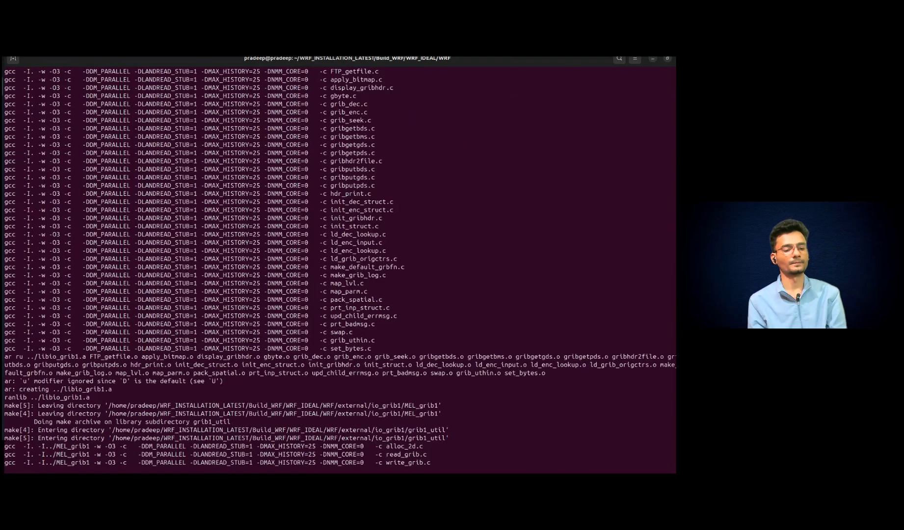
scroll(down, 3)
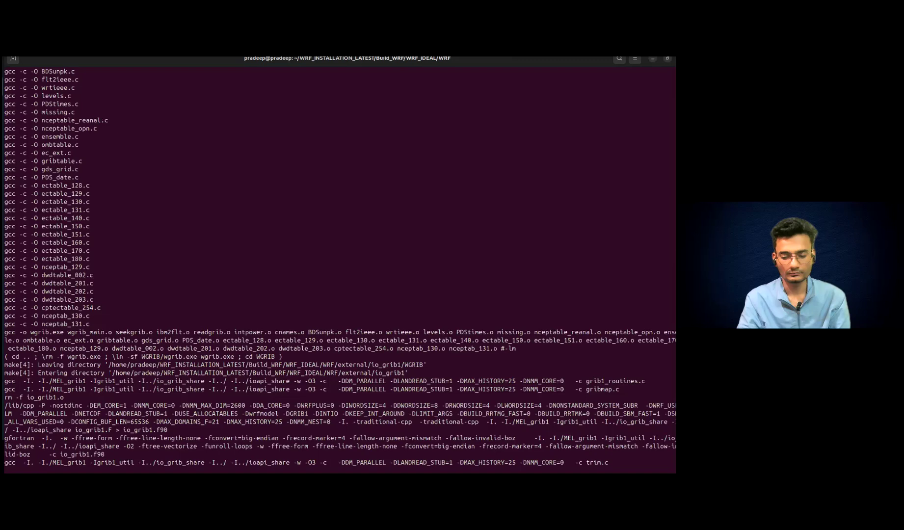
scroll(down, 3)
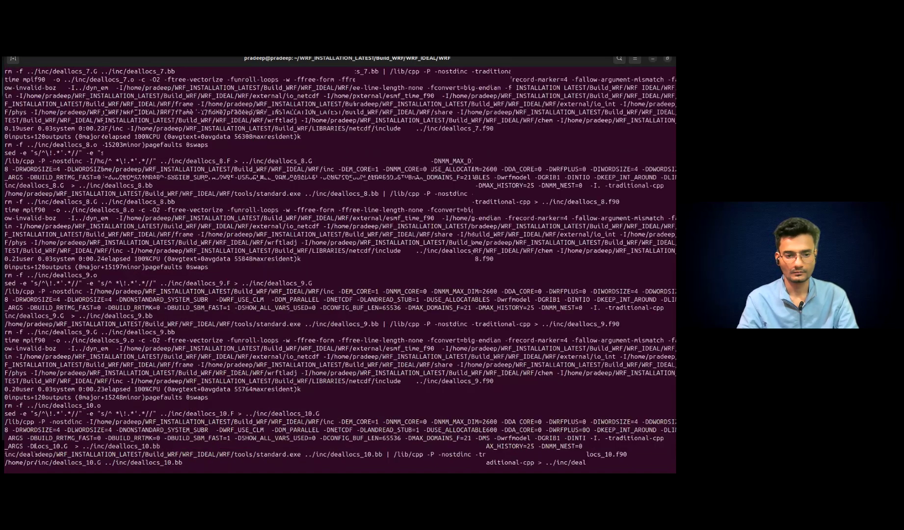
scroll(down, 3)
text(l)
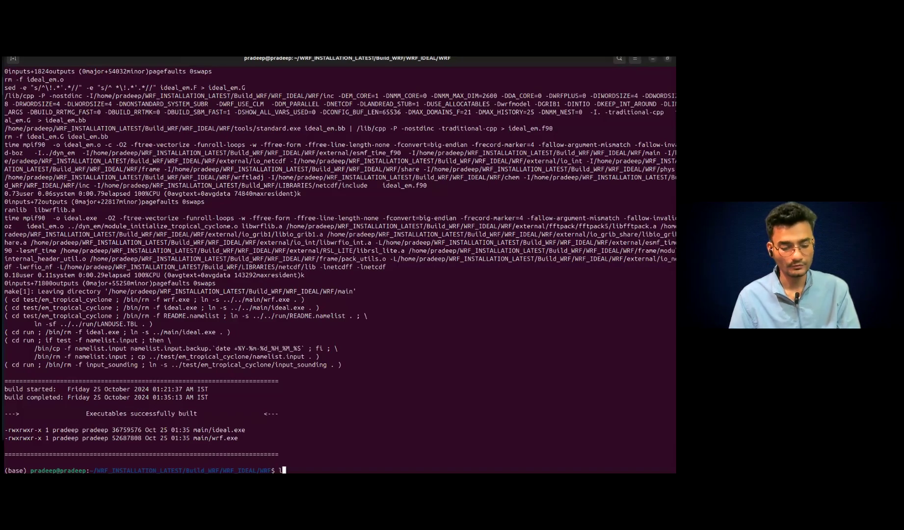
Run ./ideal.exe in the run folder and list files to confirm wrfinput_d01 exists.
text(s -)
text(cd run/)
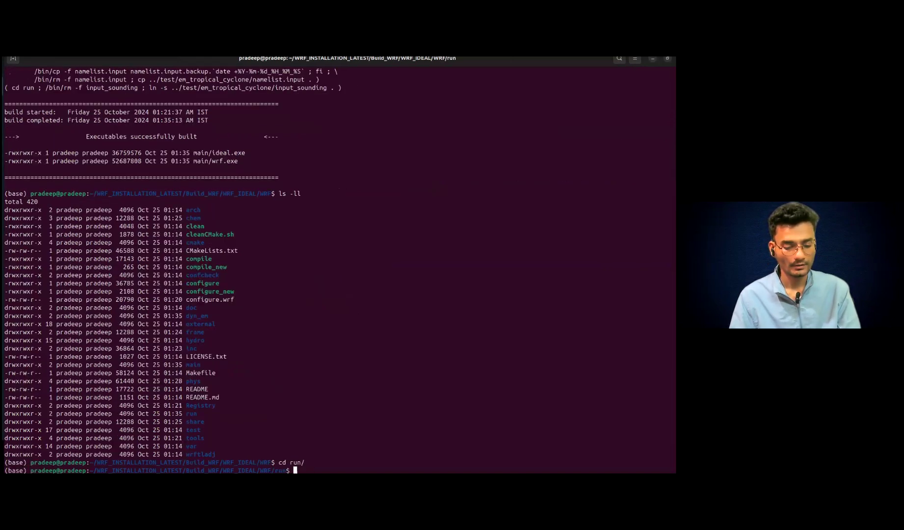
text(l)
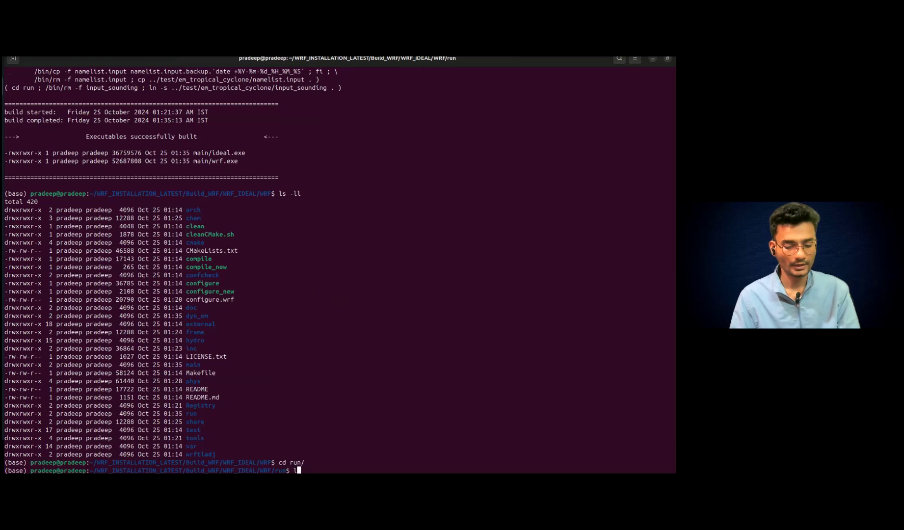
text(ls)
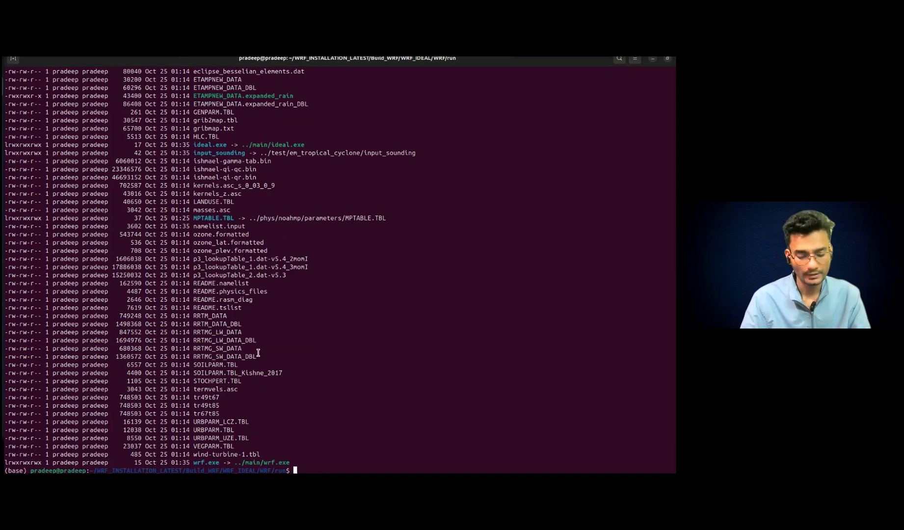
text(./ideal.exe)
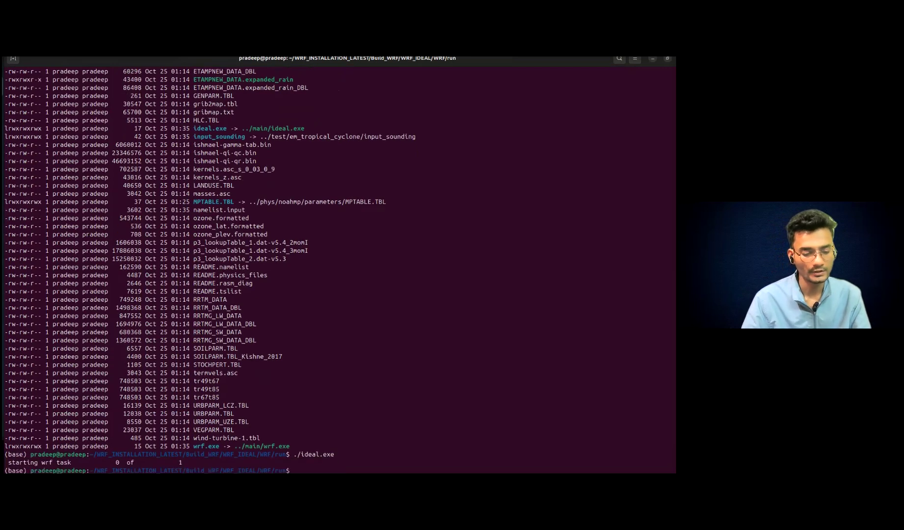
text(ls)
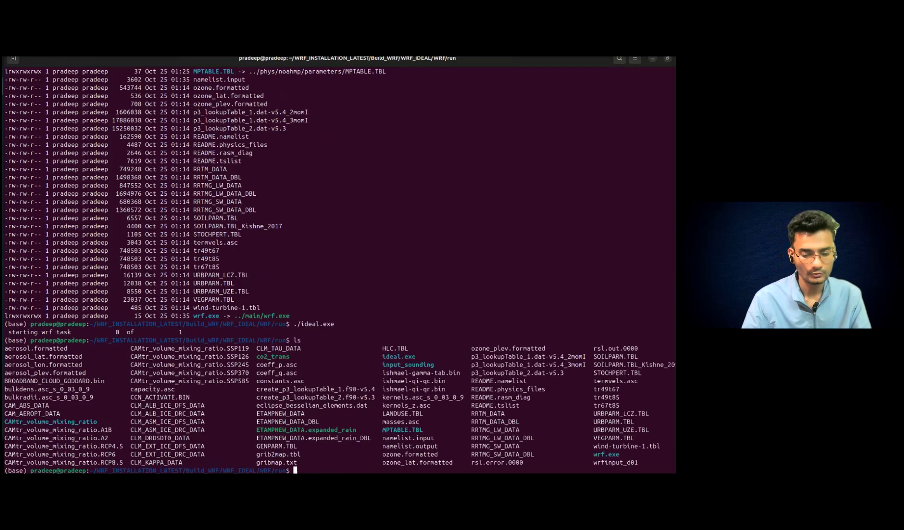
text(ls)
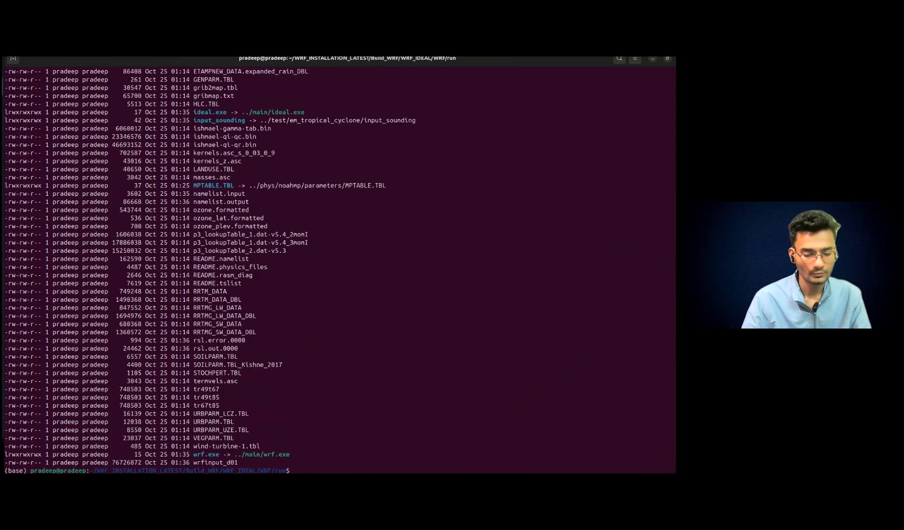
text(./w)
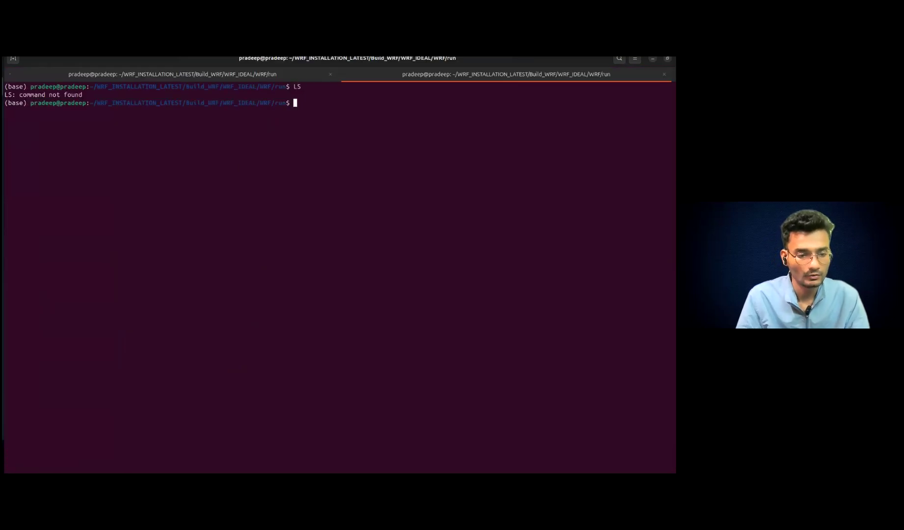
Launch ./wrf.exe and list the run folder showing wrfout_d01_2007-09-01_00:00:00.
text(ls)
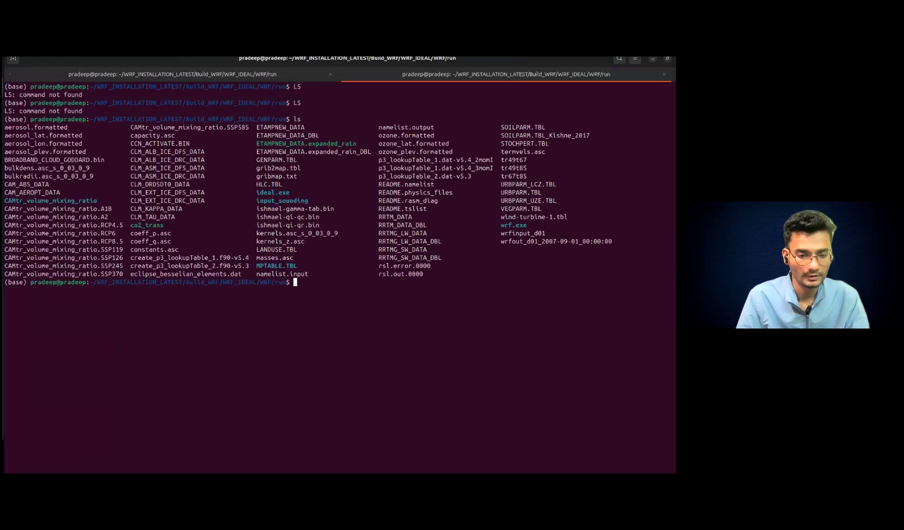
text(ls -ll)
text(./wrf.exe)
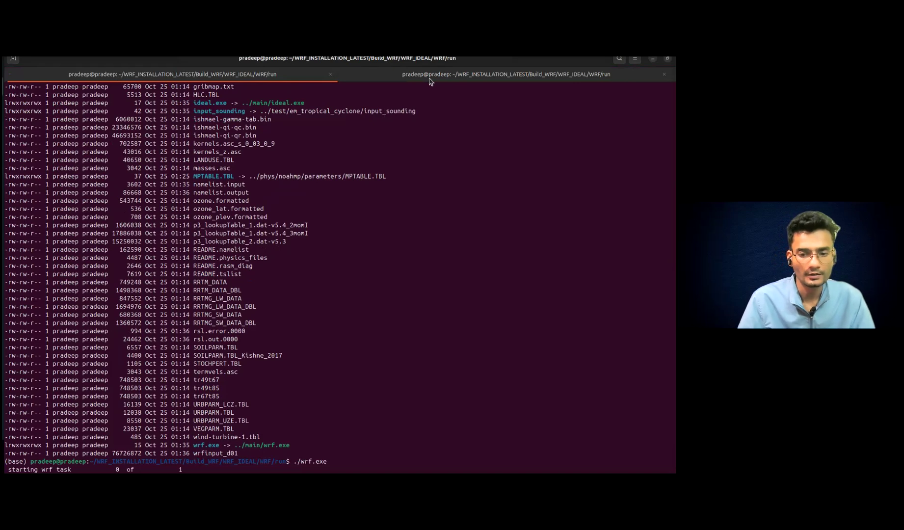
text(ls -l)
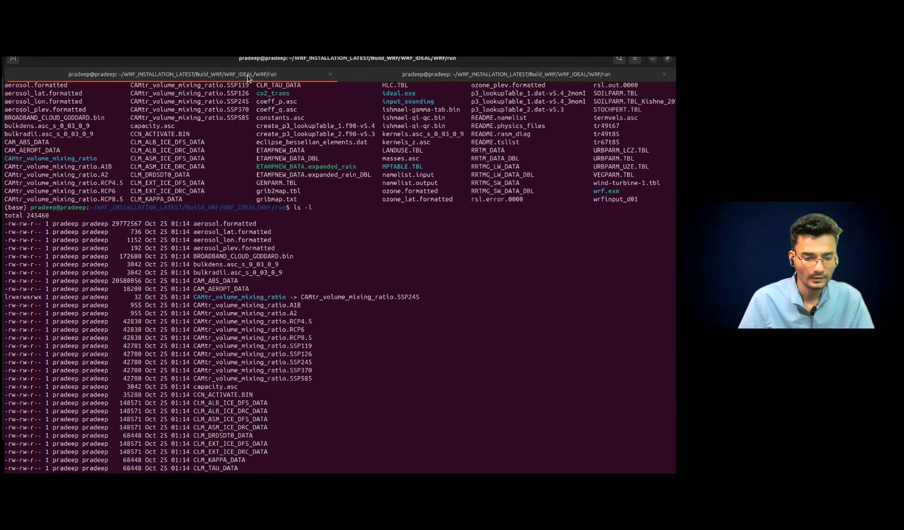
text(./wrf.exe)
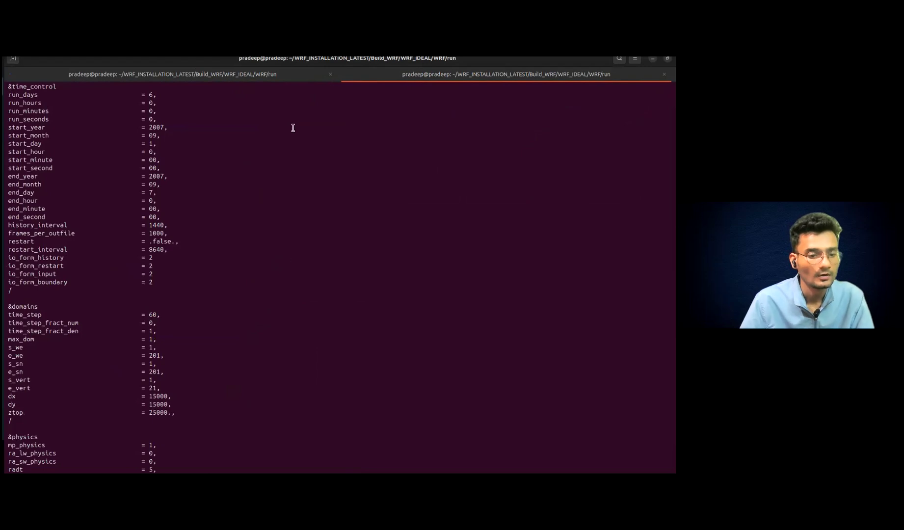
Scroll through namelist.input's domains, physics and dynamics settings for the 201x201, 6-day case.
scroll(down, 3)
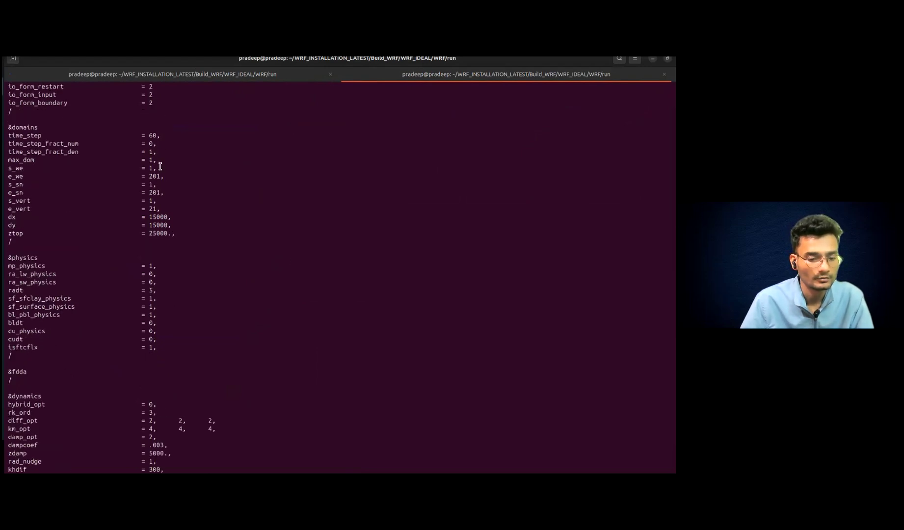
scroll(down, 3)
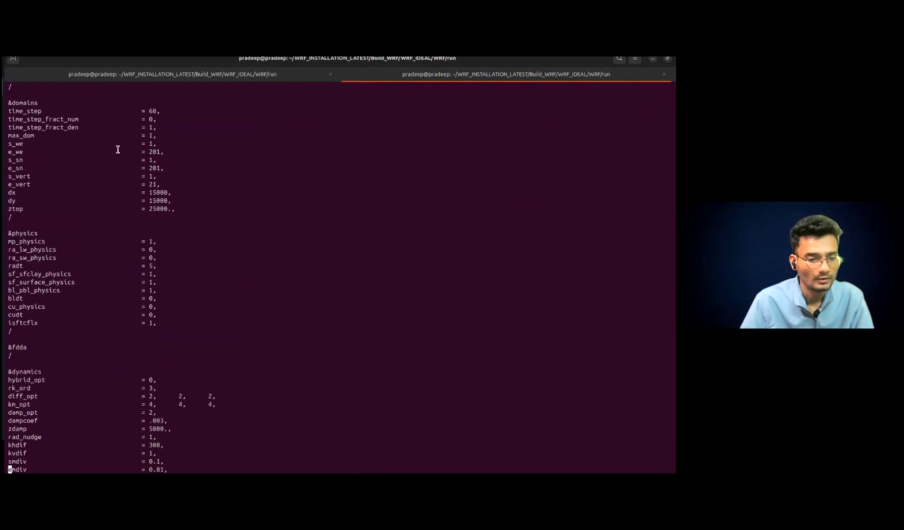
drag(104, 152, 168, 168)
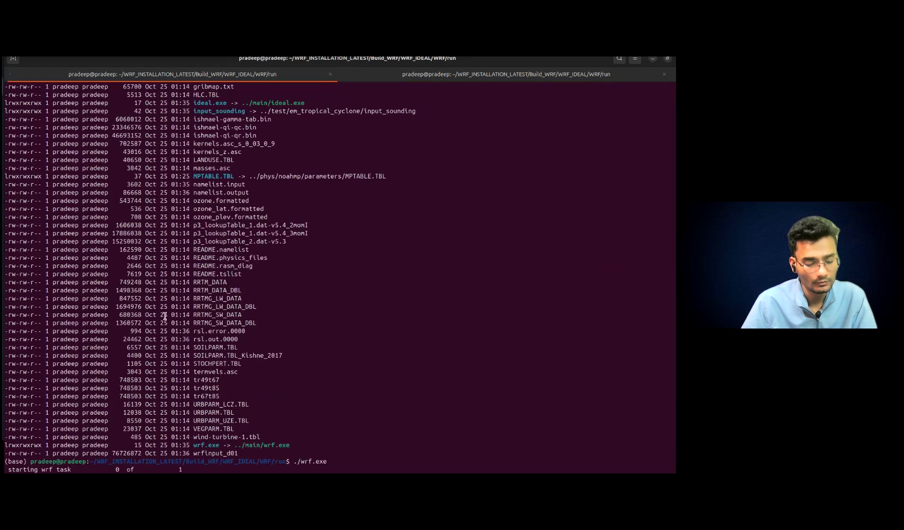
Suspend wrf.exe with Ctrl+Z and list the run folder's files.
key(ctrl+z)
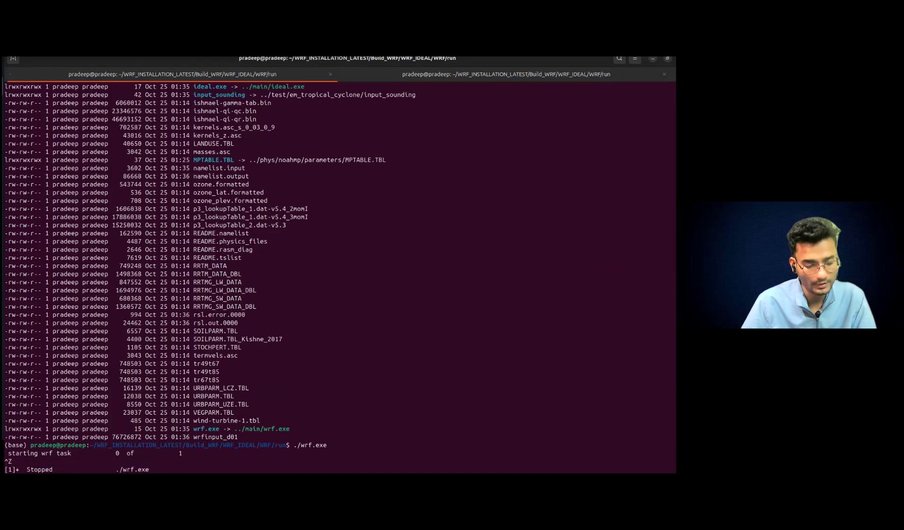
text(ls)
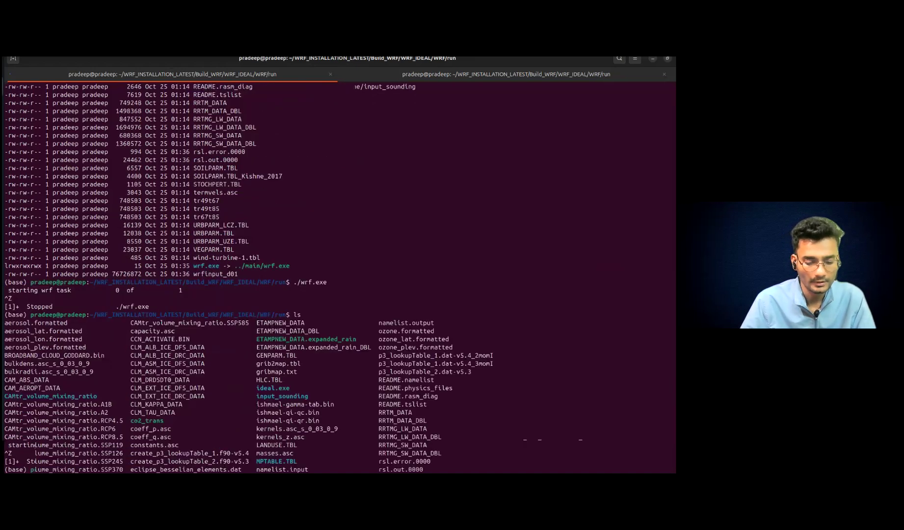